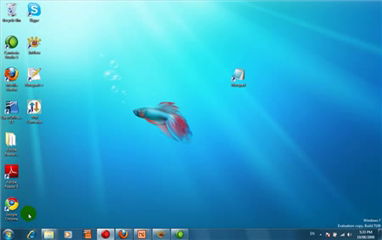
# Step: Open a blank window on the desktop and show All Programs from the Start menu
pyautogui.click(8, 230)
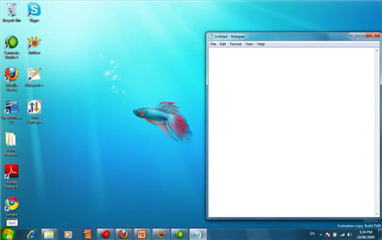
pyautogui.click(12, 230)
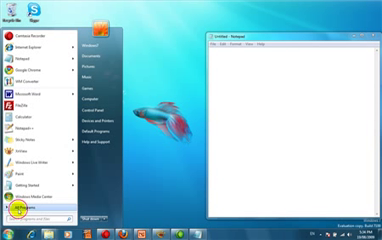